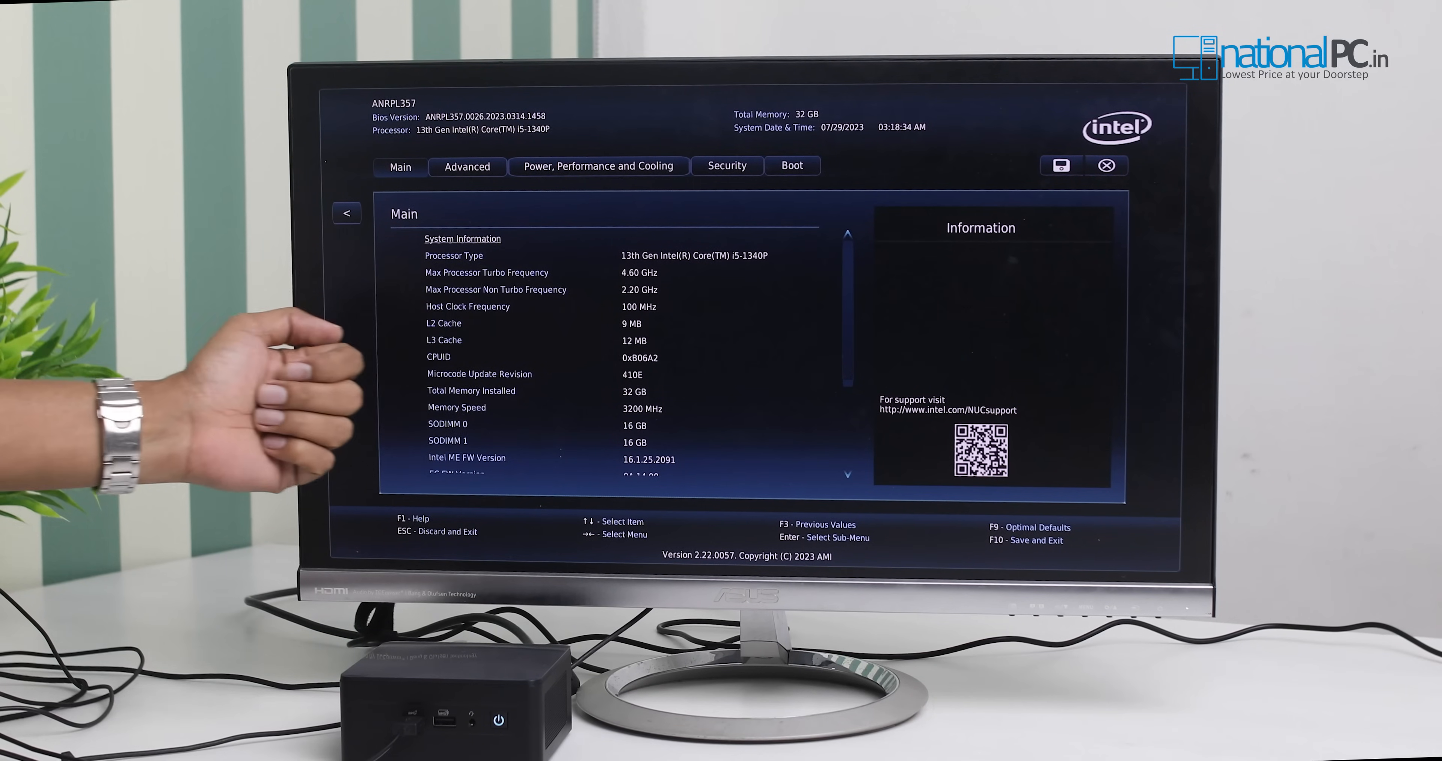
# Go through the Advanced settings to the Power, Performance and Cooling page
pyautogui.click(467, 167)
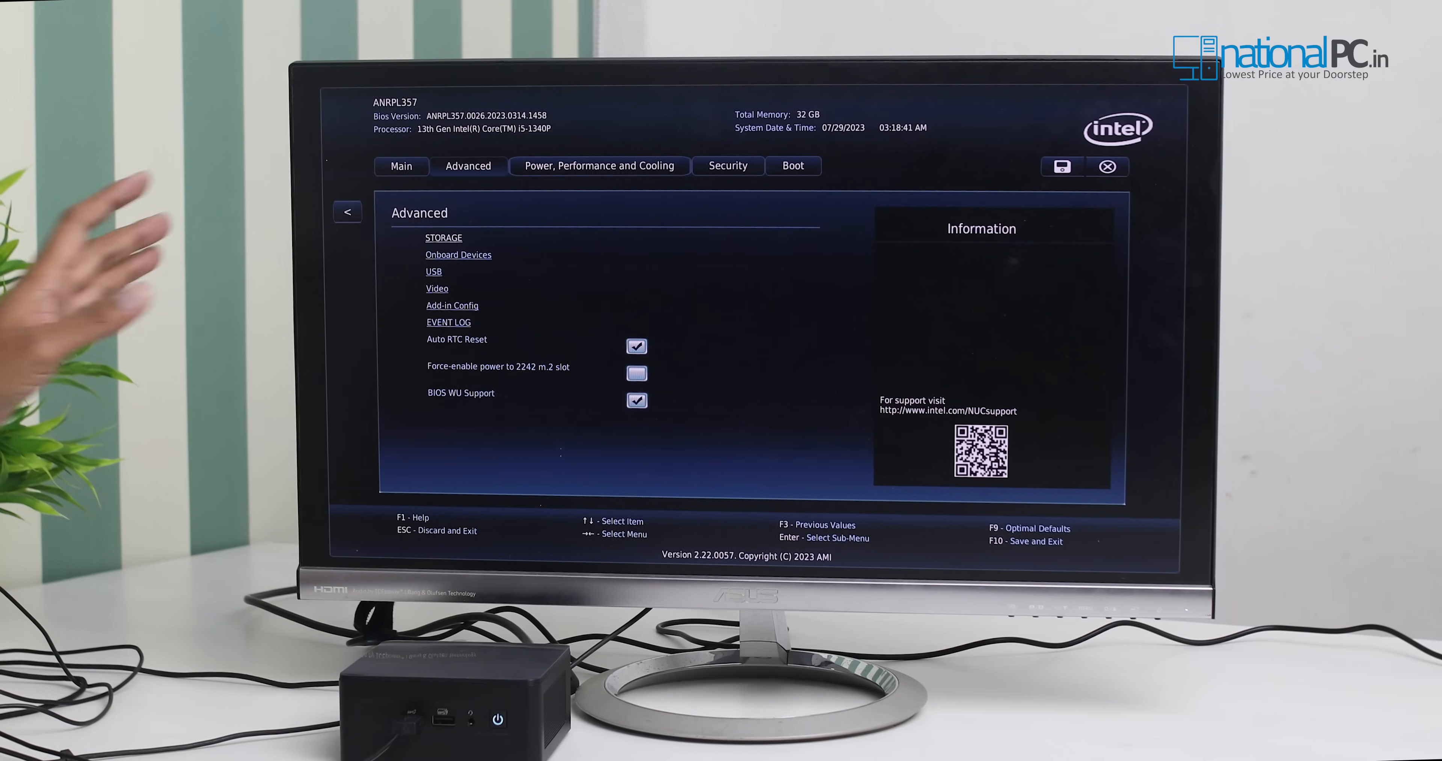
pyautogui.click(599, 166)
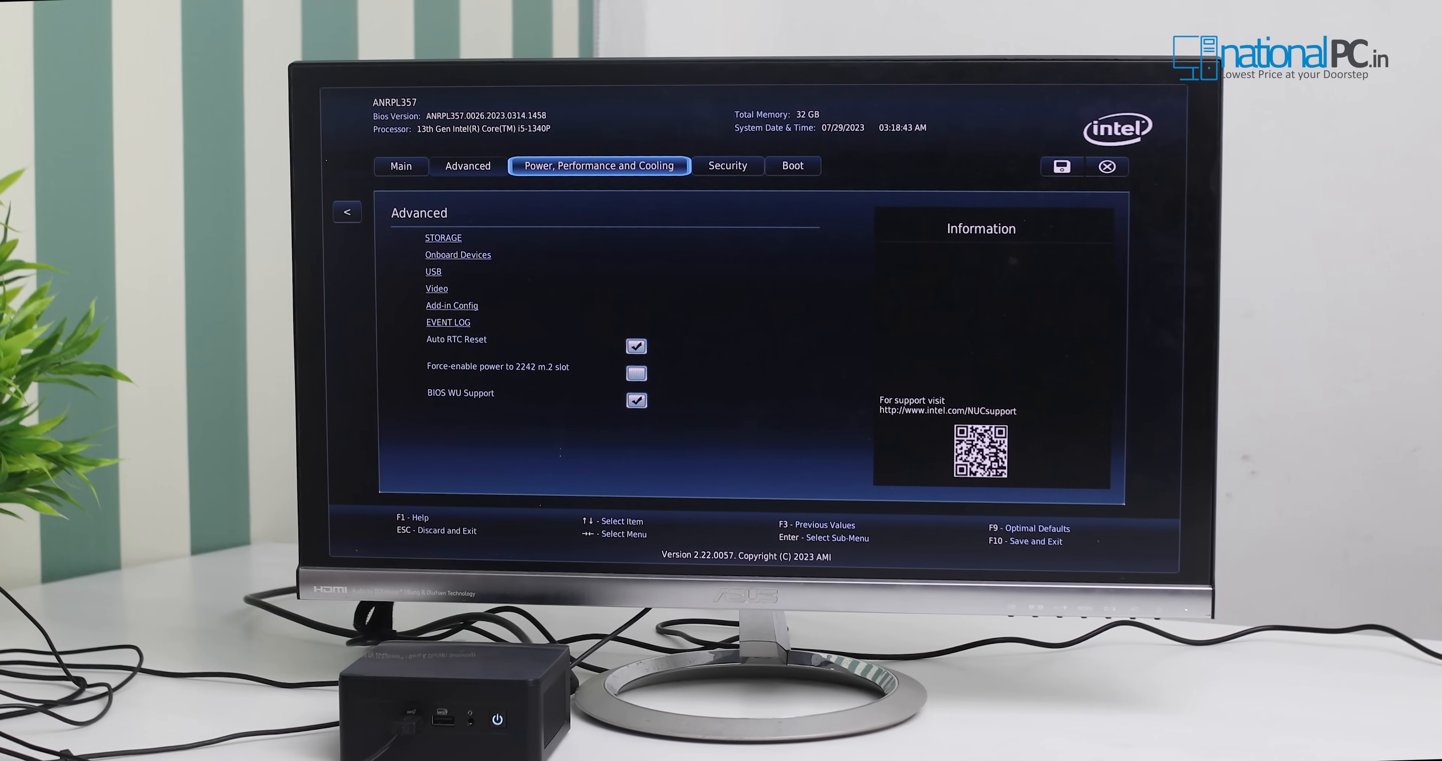
pyautogui.click(598, 166)
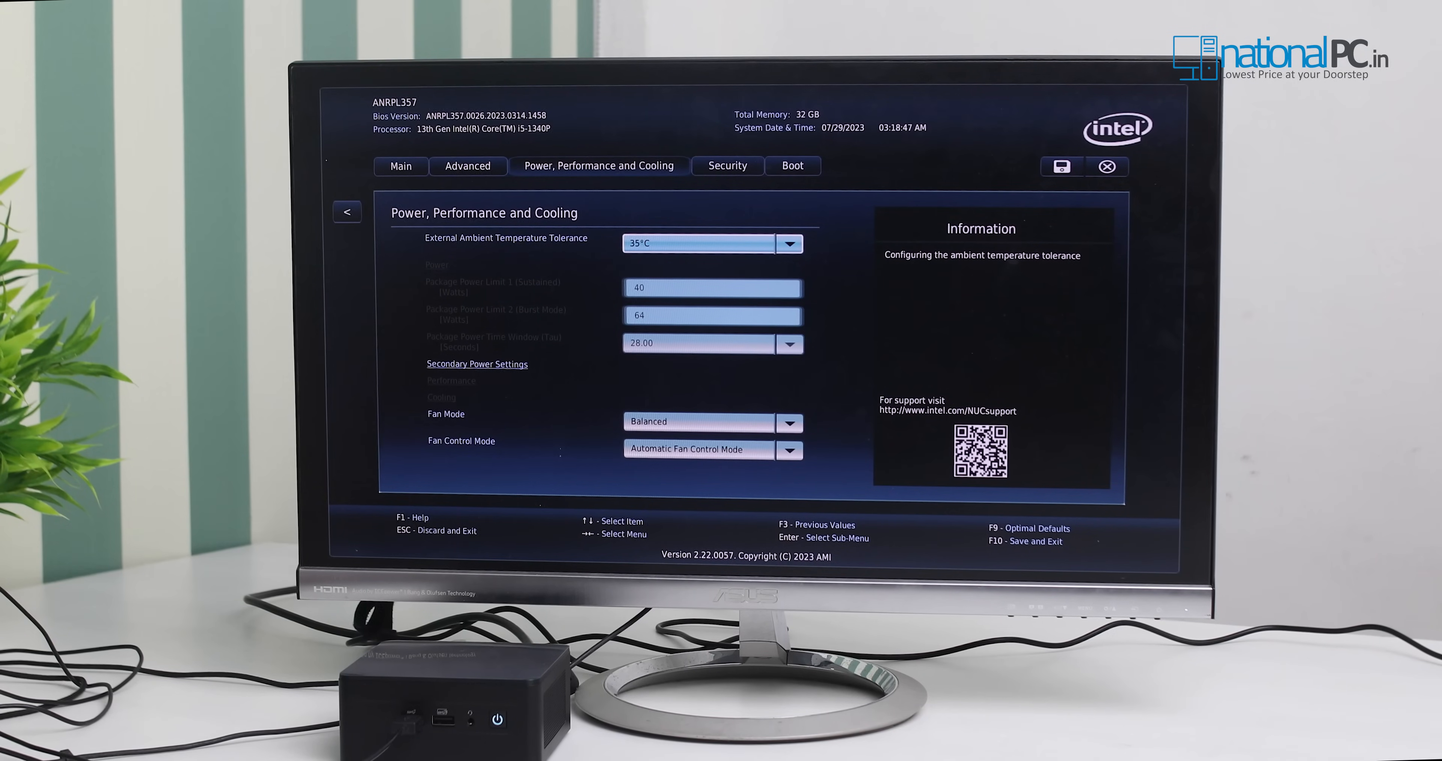
# Select the Fan Mode setting to read its help explanation
pyautogui.click(706, 422)
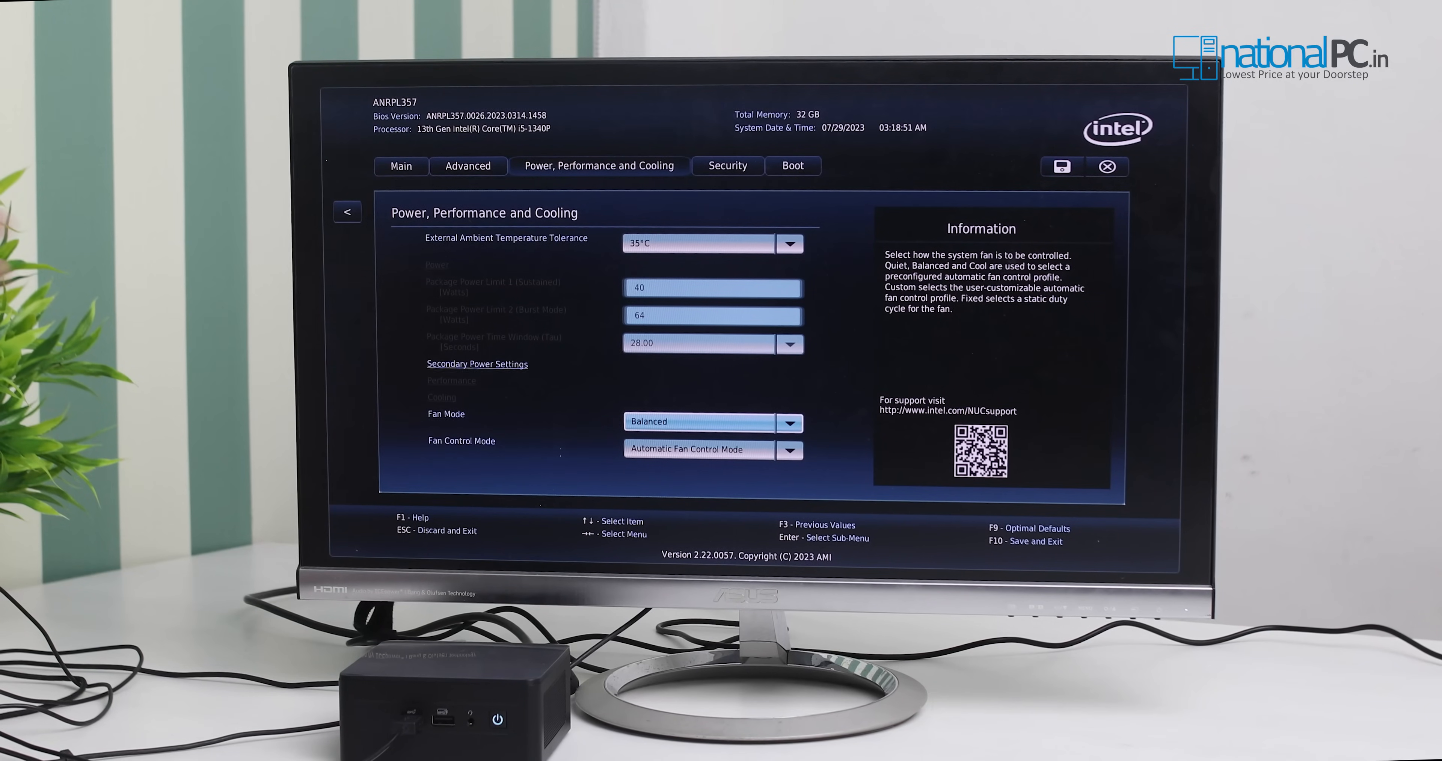
pyautogui.click(790, 423)
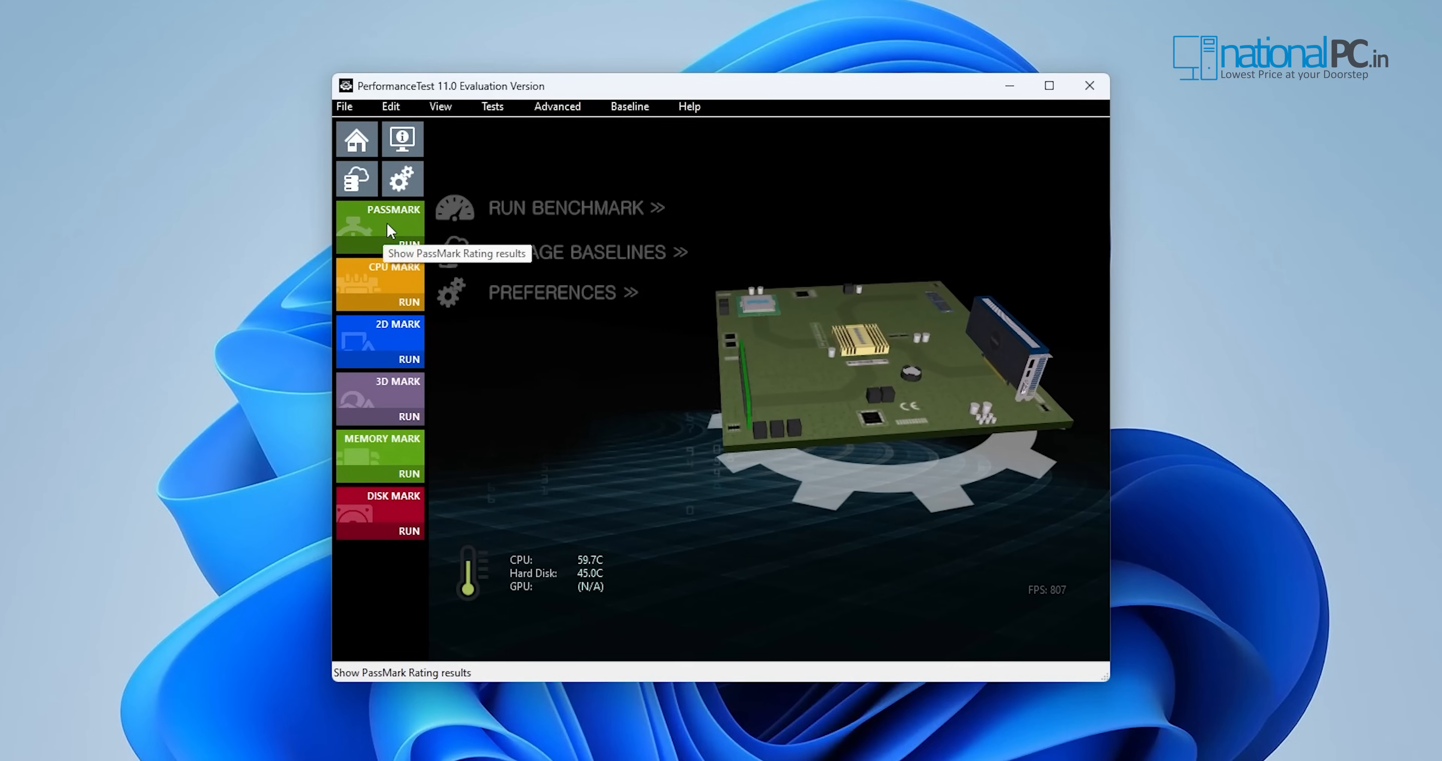
# Start the full PassMark benchmark run and let the tests proceed
pyautogui.click(379, 225)
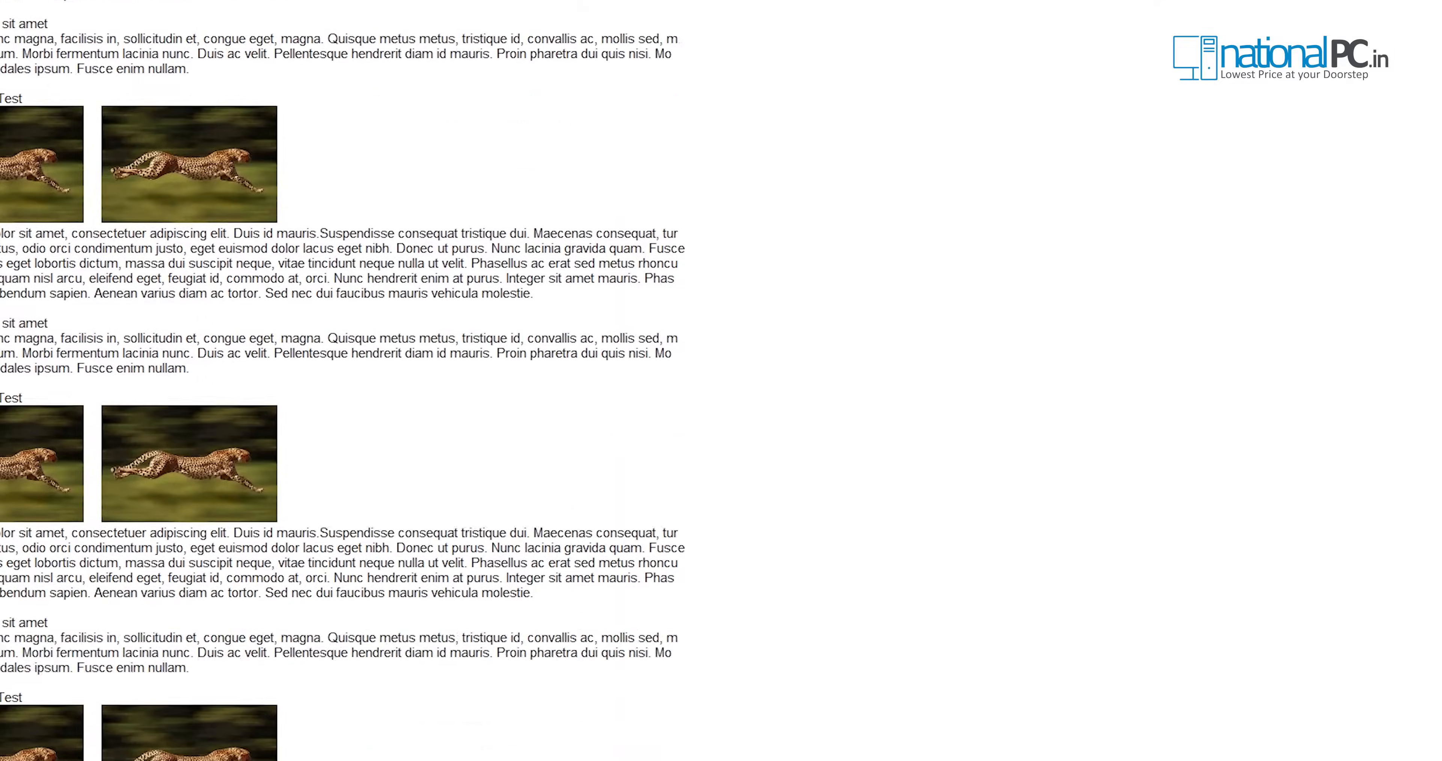
pyautogui.scroll(-3)
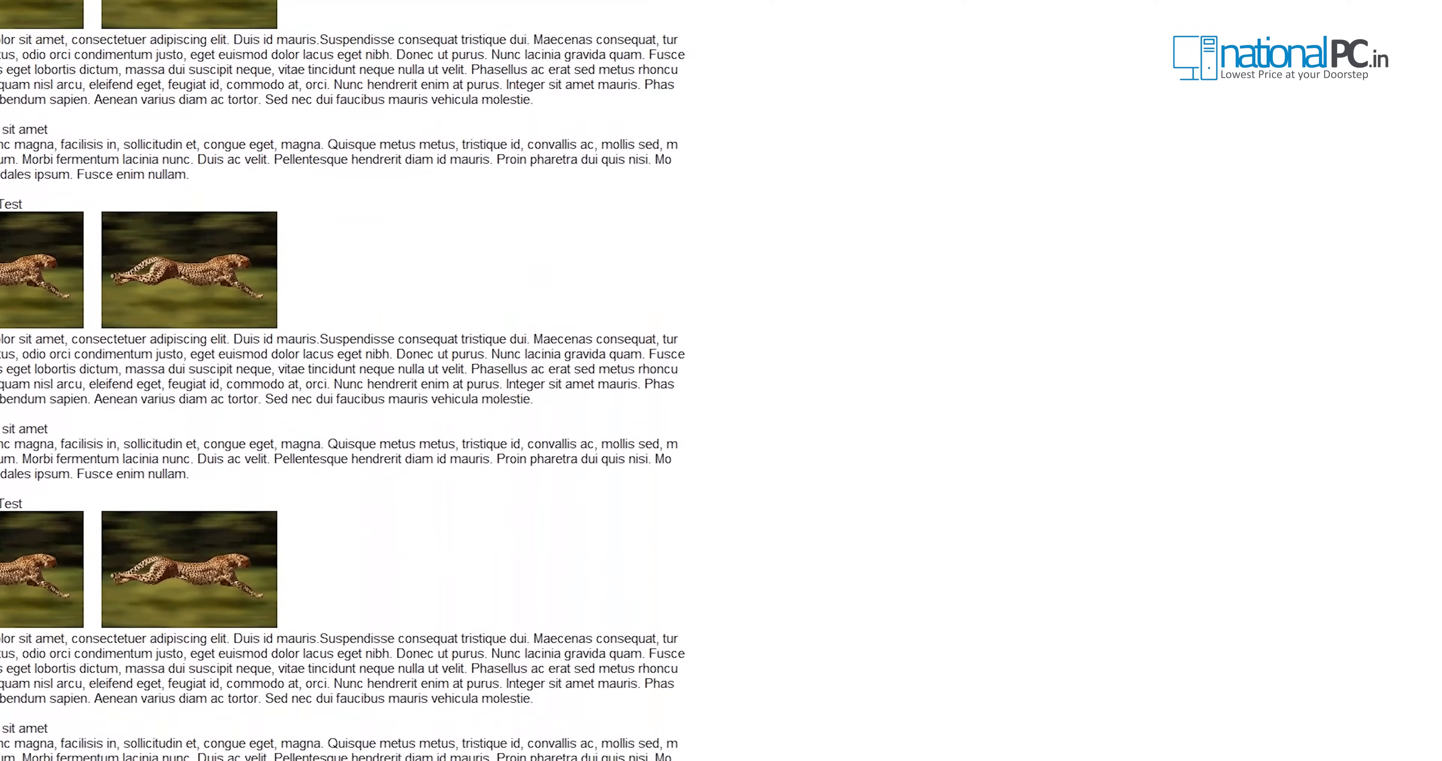
pyautogui.scroll(-3)
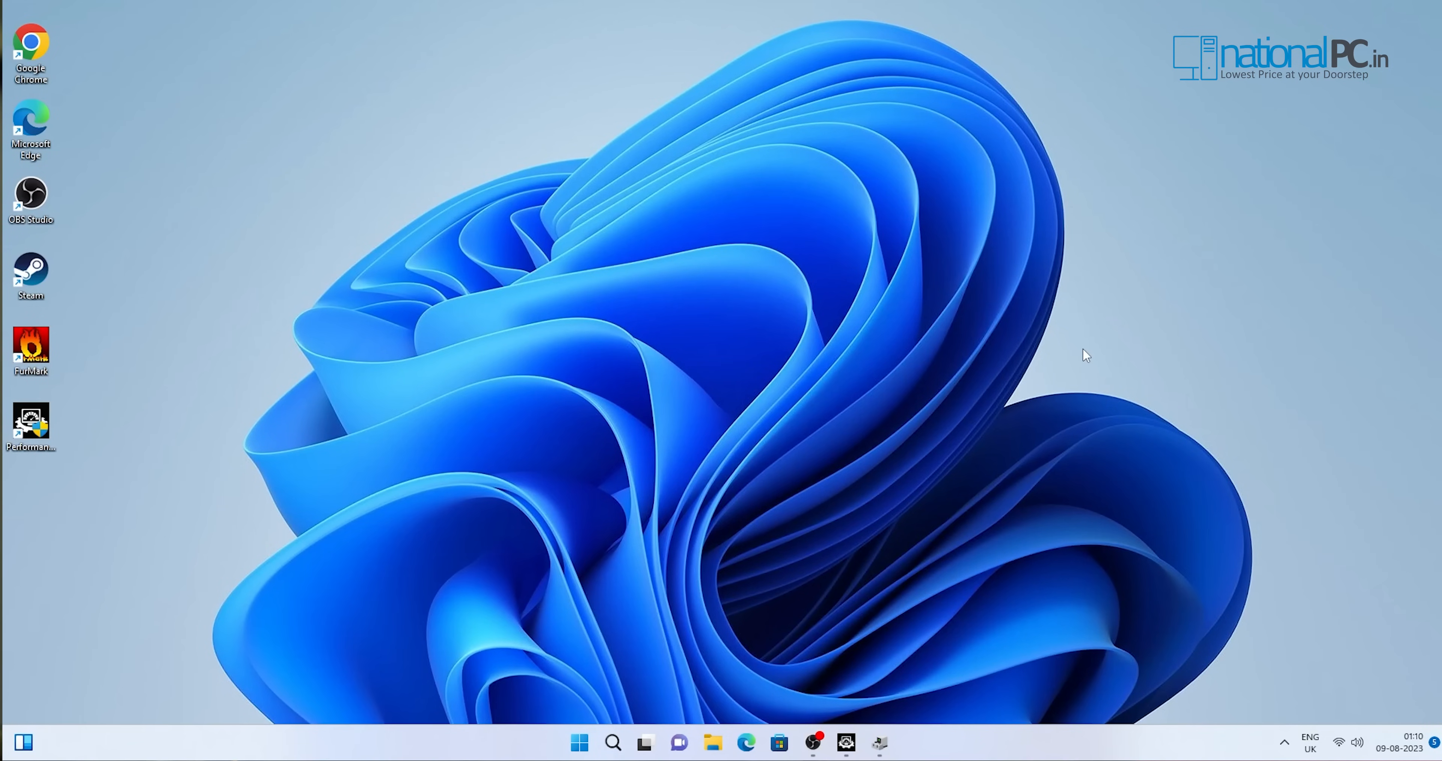
pyautogui.moveTo(1094, 365)
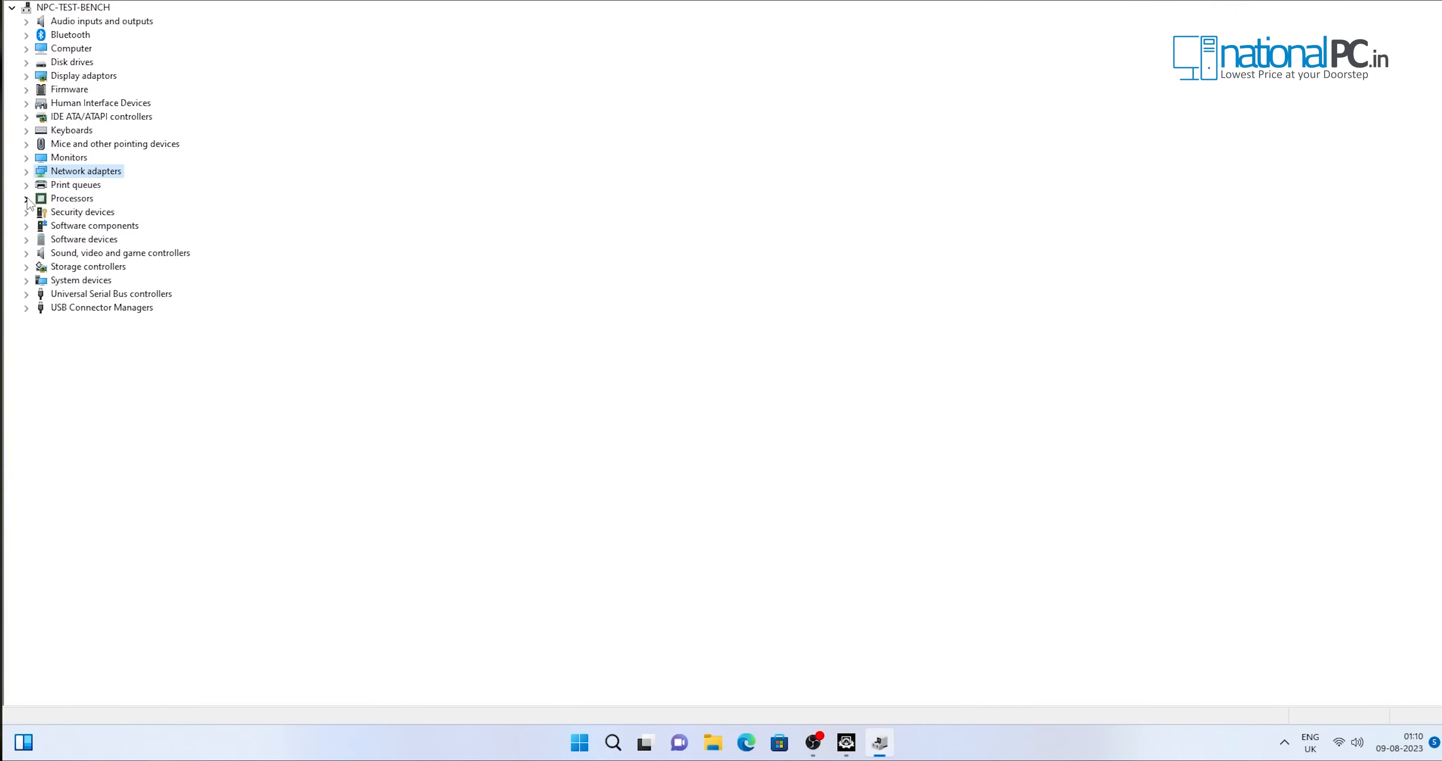
# Review the 13th Gen Core i5-1340P processors and the Intel Ethernet and Wi-Fi 6E adapters
pyautogui.click(25, 198)
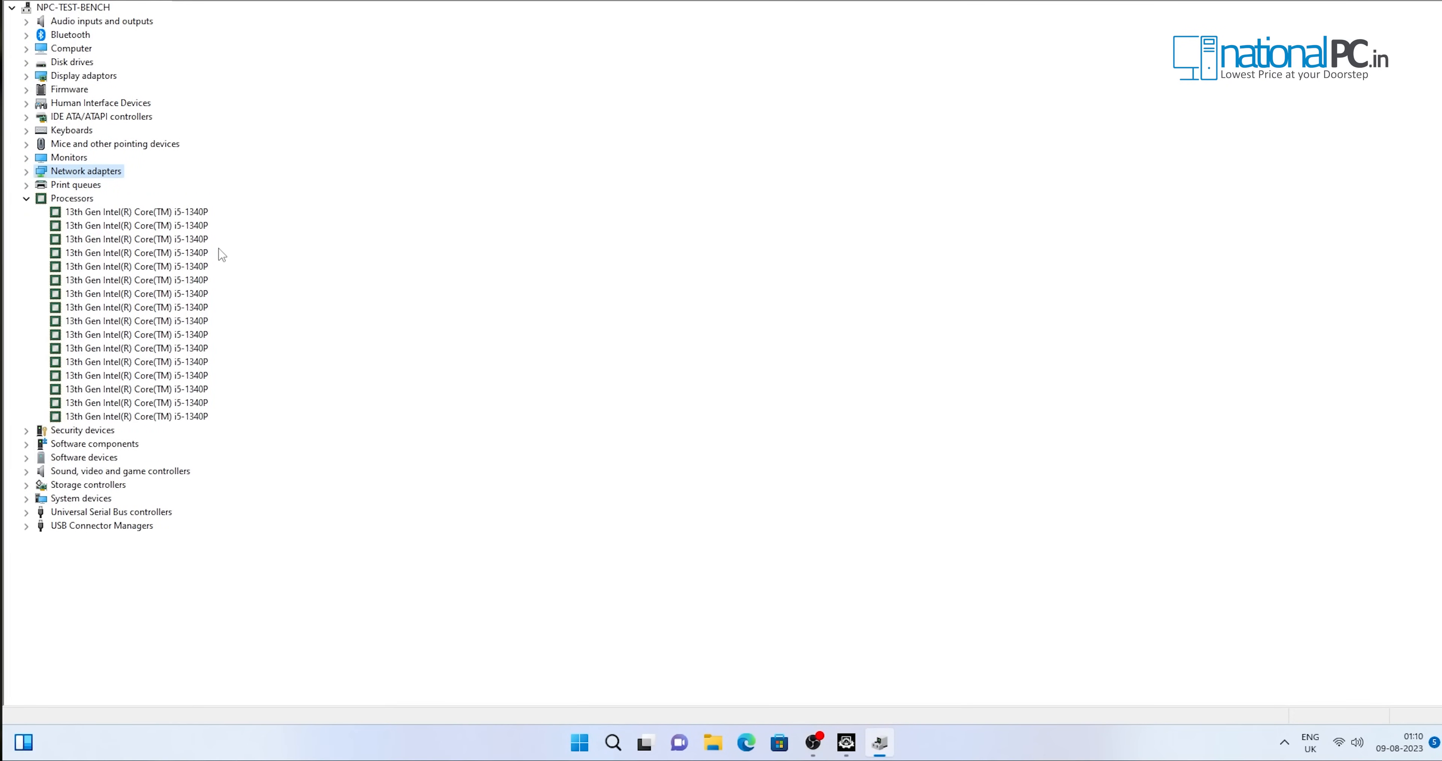
pyautogui.moveTo(196, 258)
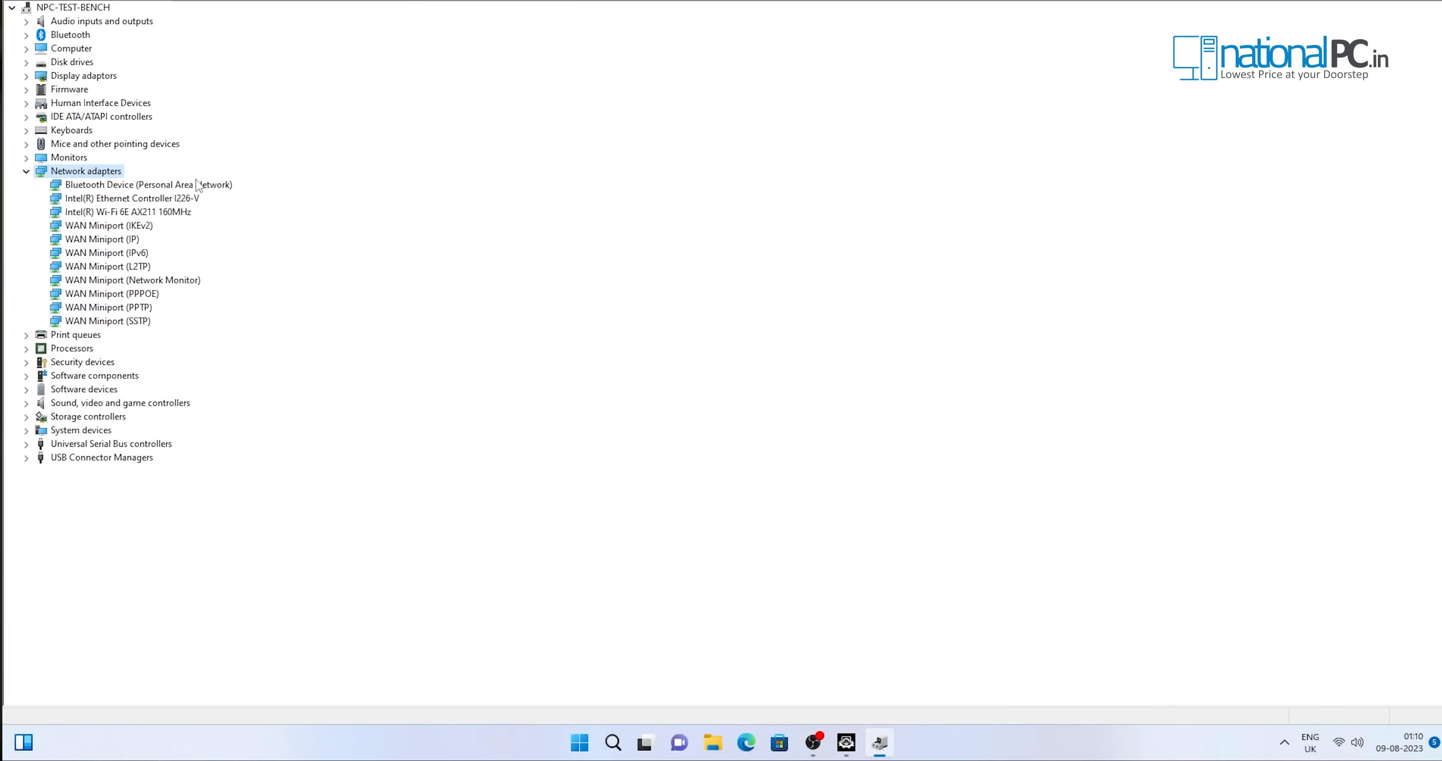
pyautogui.click(131, 198)
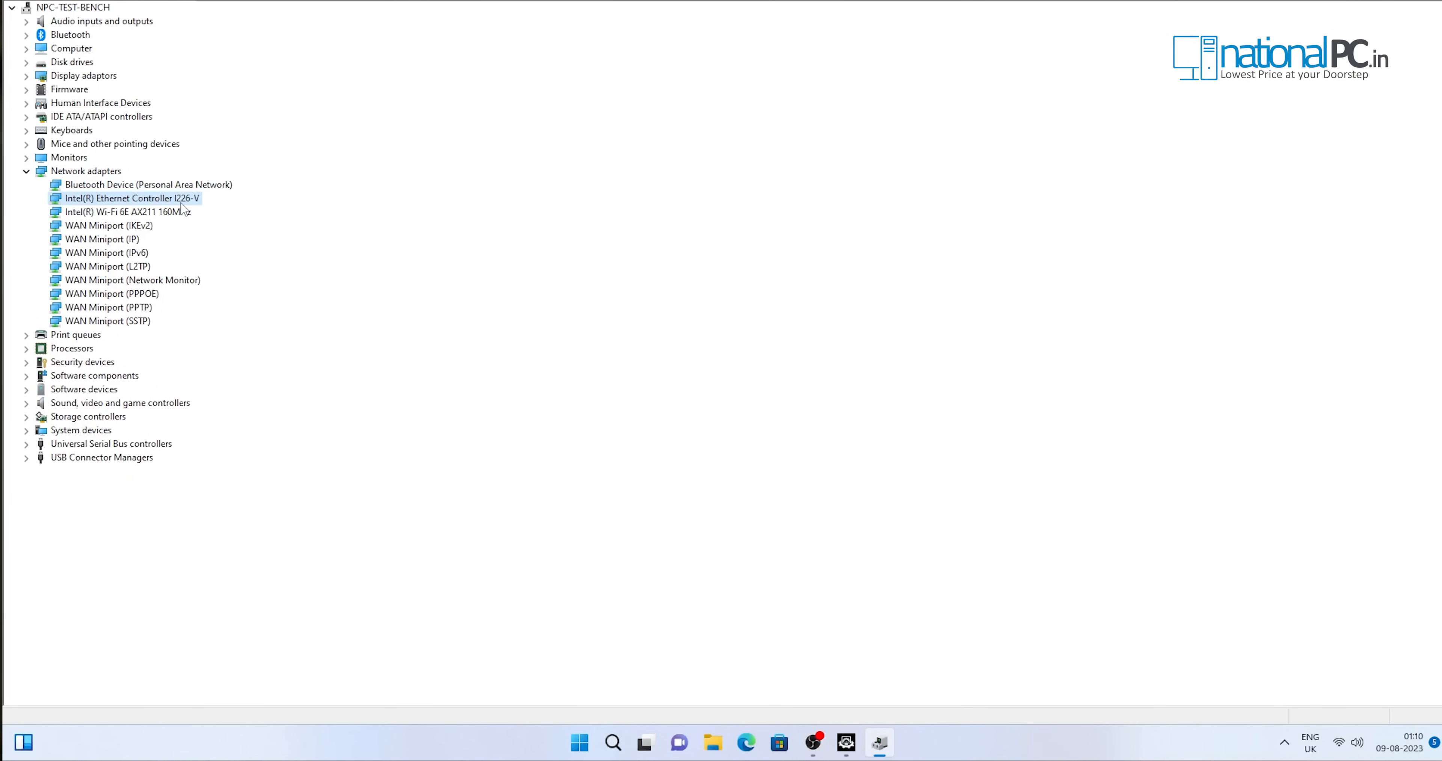
pyautogui.click(124, 212)
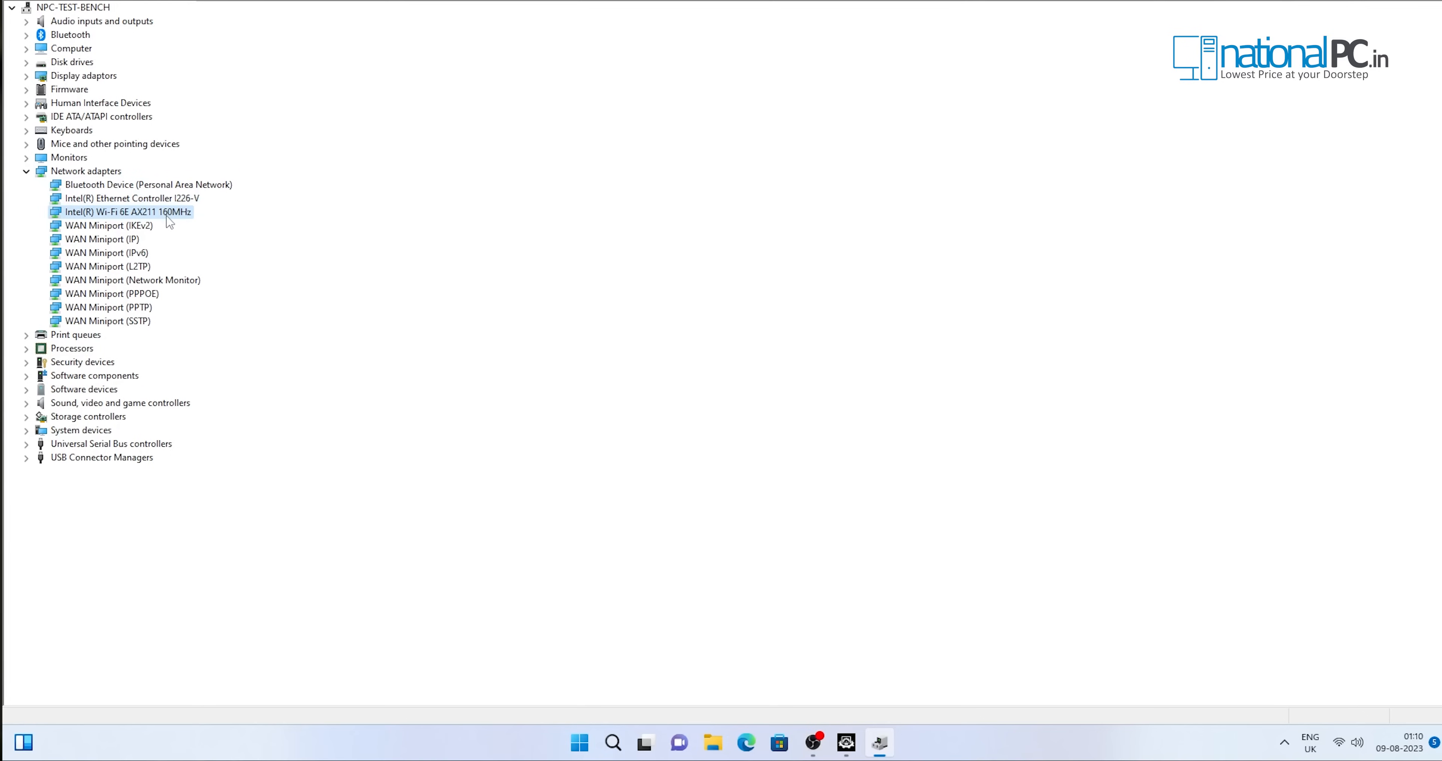
pyautogui.moveTo(25, 177)
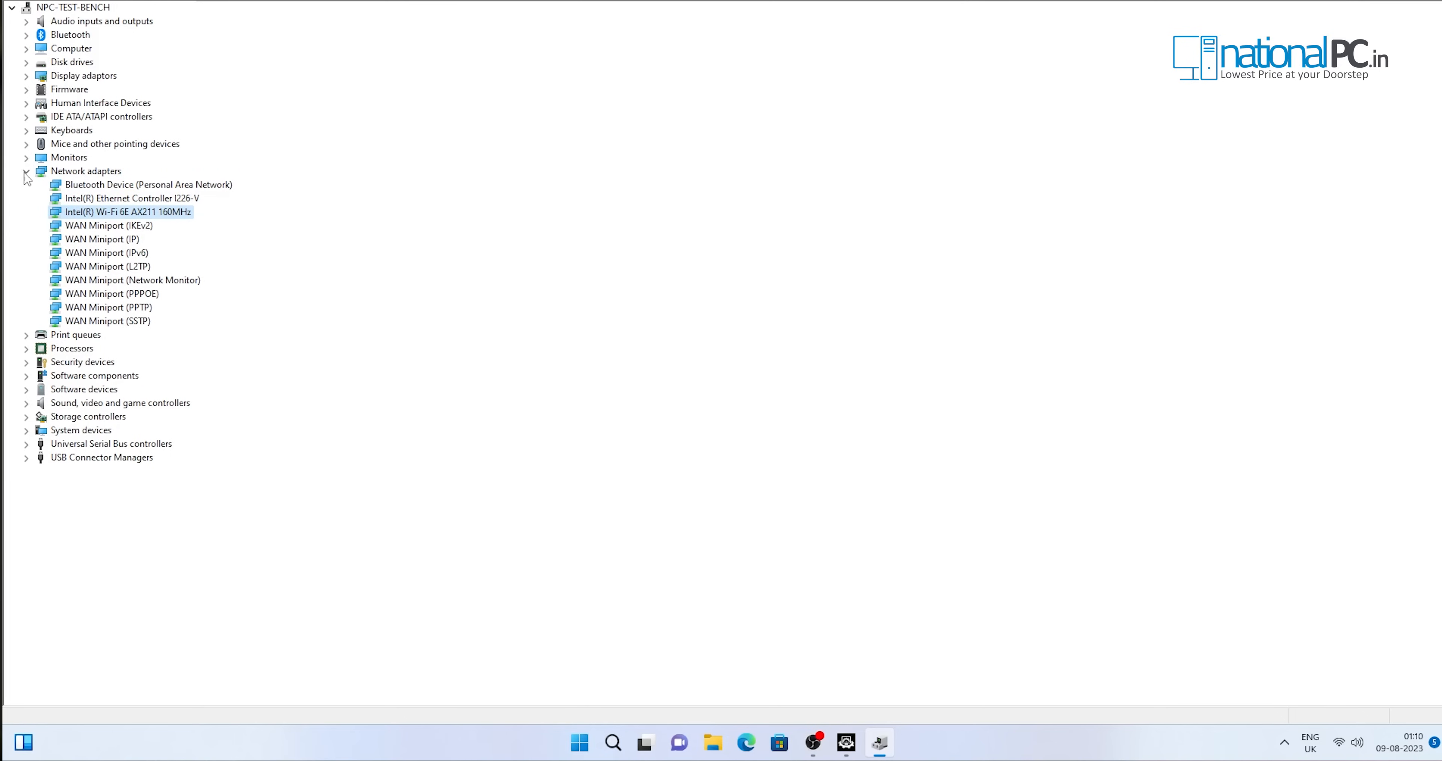
pyautogui.click(26, 171)
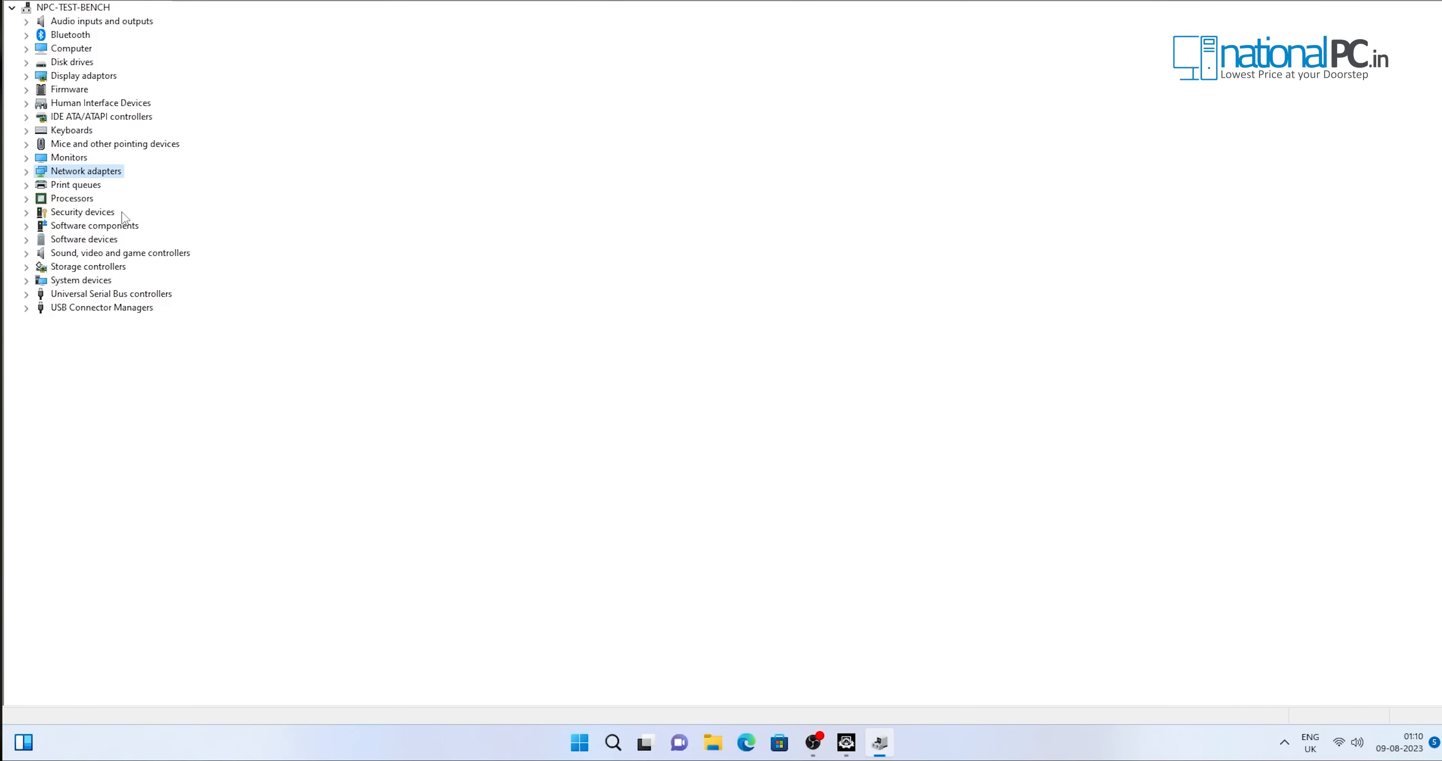
# Return to PerformanceTest and dismiss the baseline upload prompt to reveal the 3354 rating
pyautogui.click(846, 744)
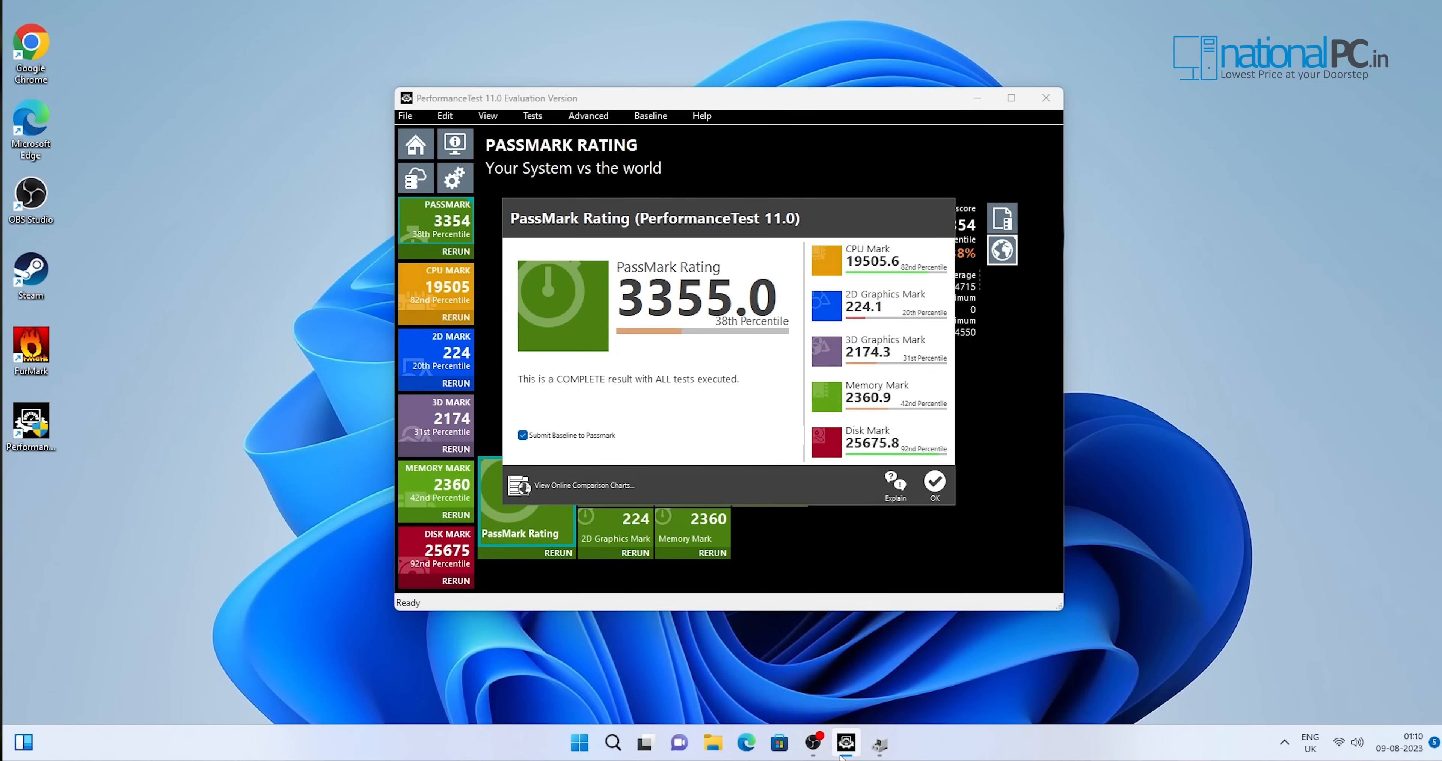
pyautogui.moveTo(565, 195)
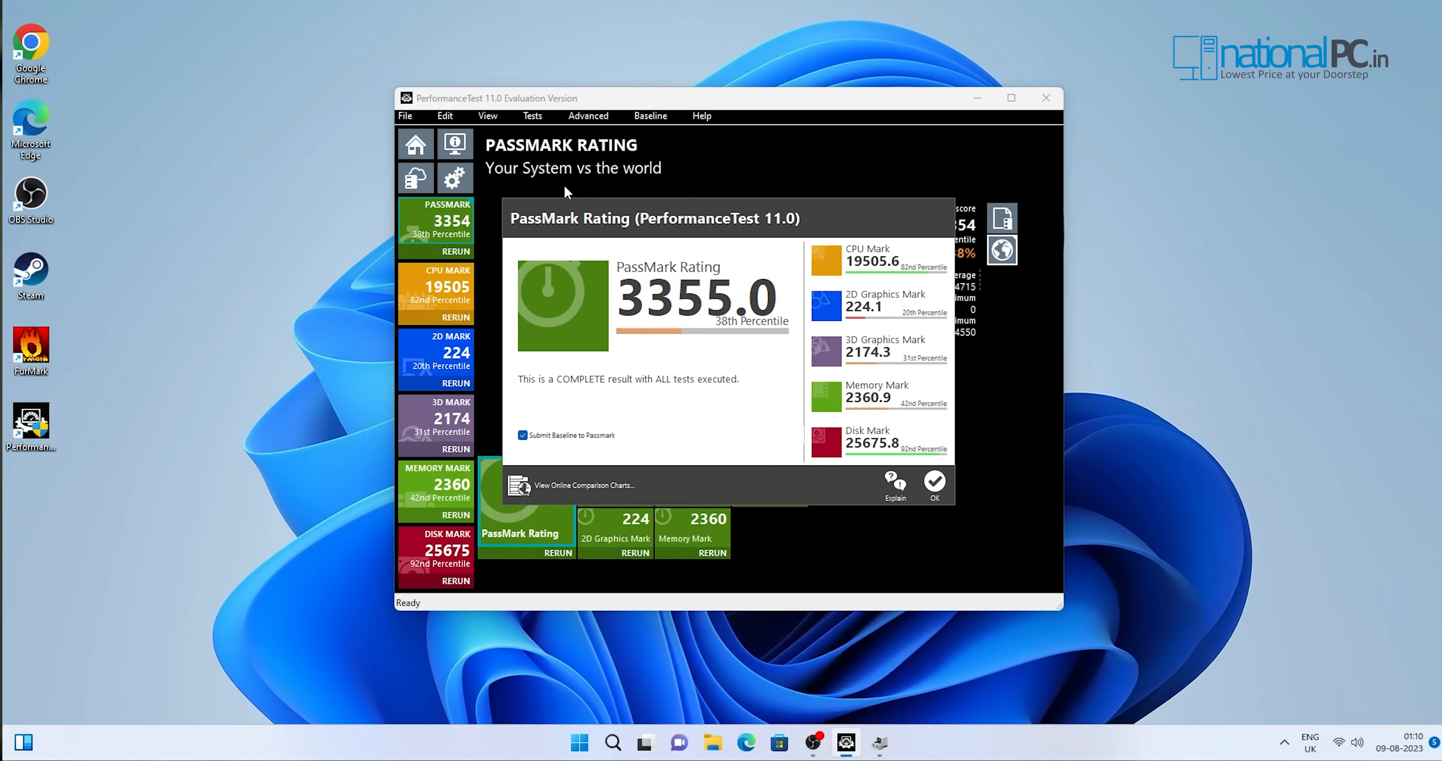
pyautogui.moveTo(745, 344)
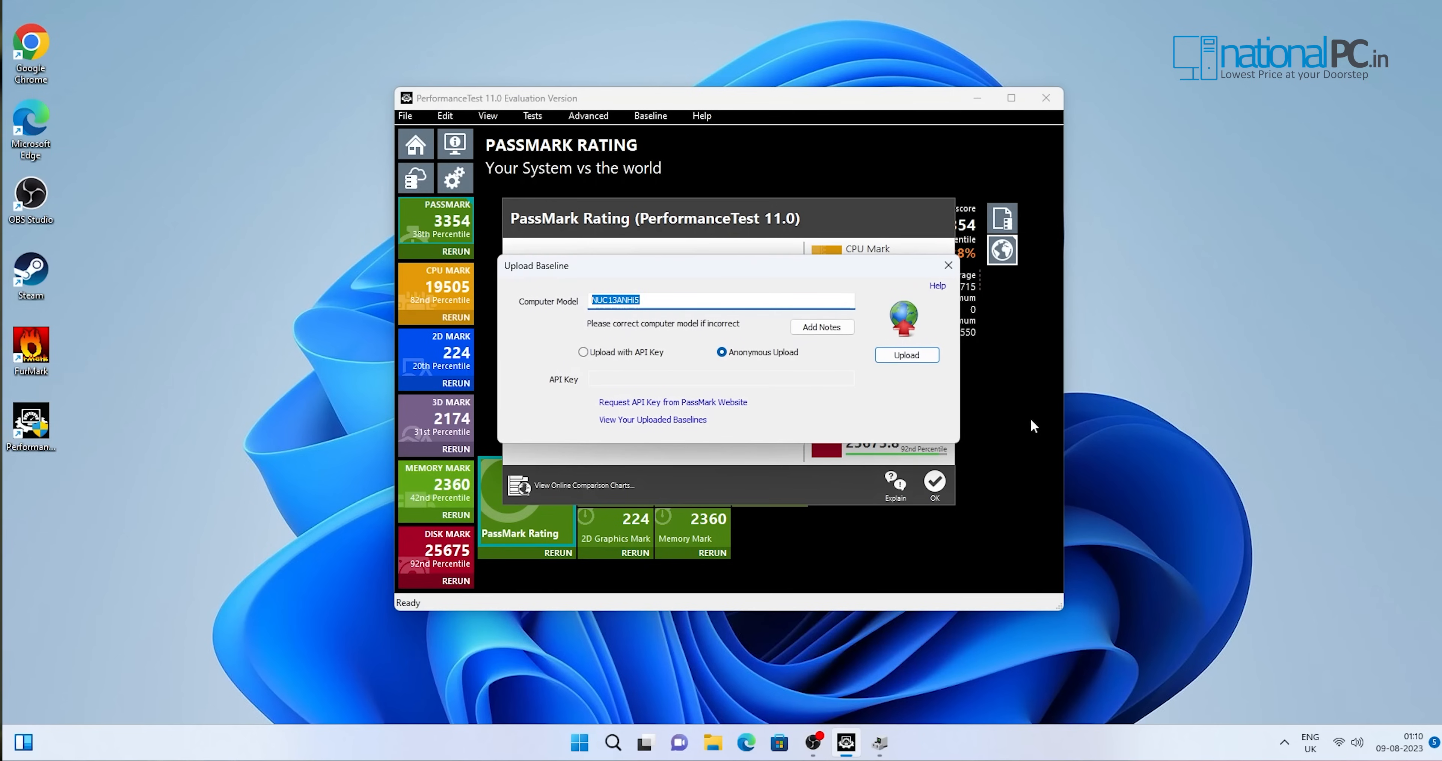
pyautogui.click(948, 265)
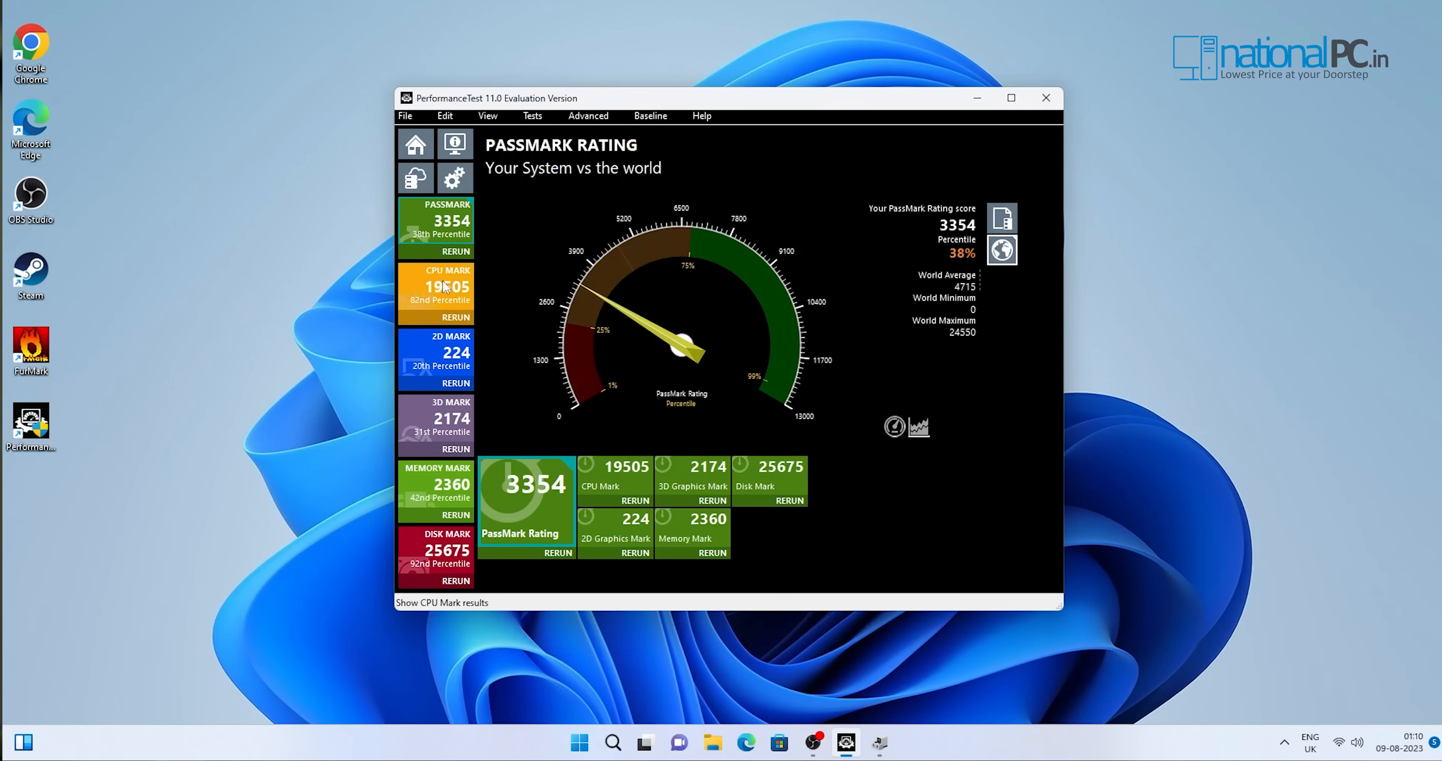
pyautogui.moveTo(469, 303)
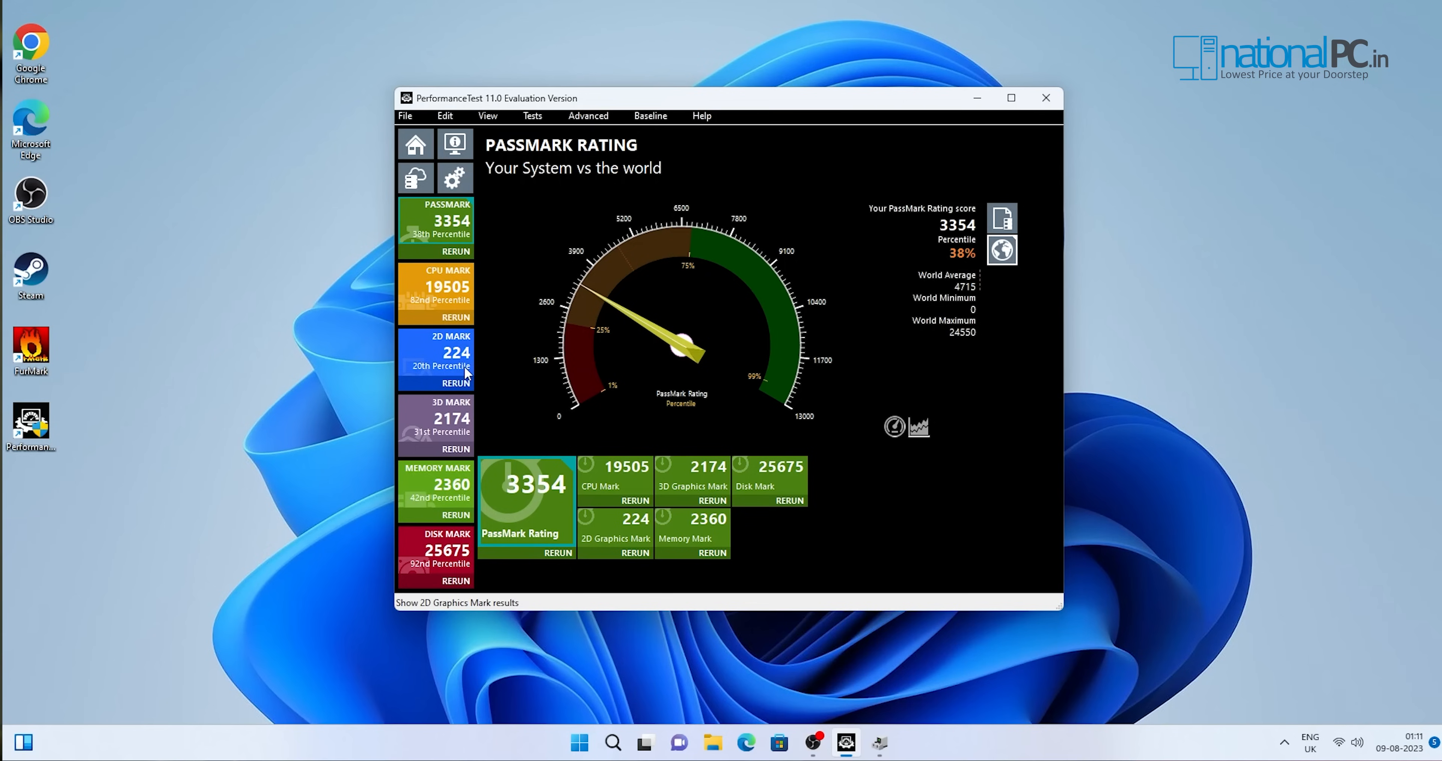
pyautogui.moveTo(466, 432)
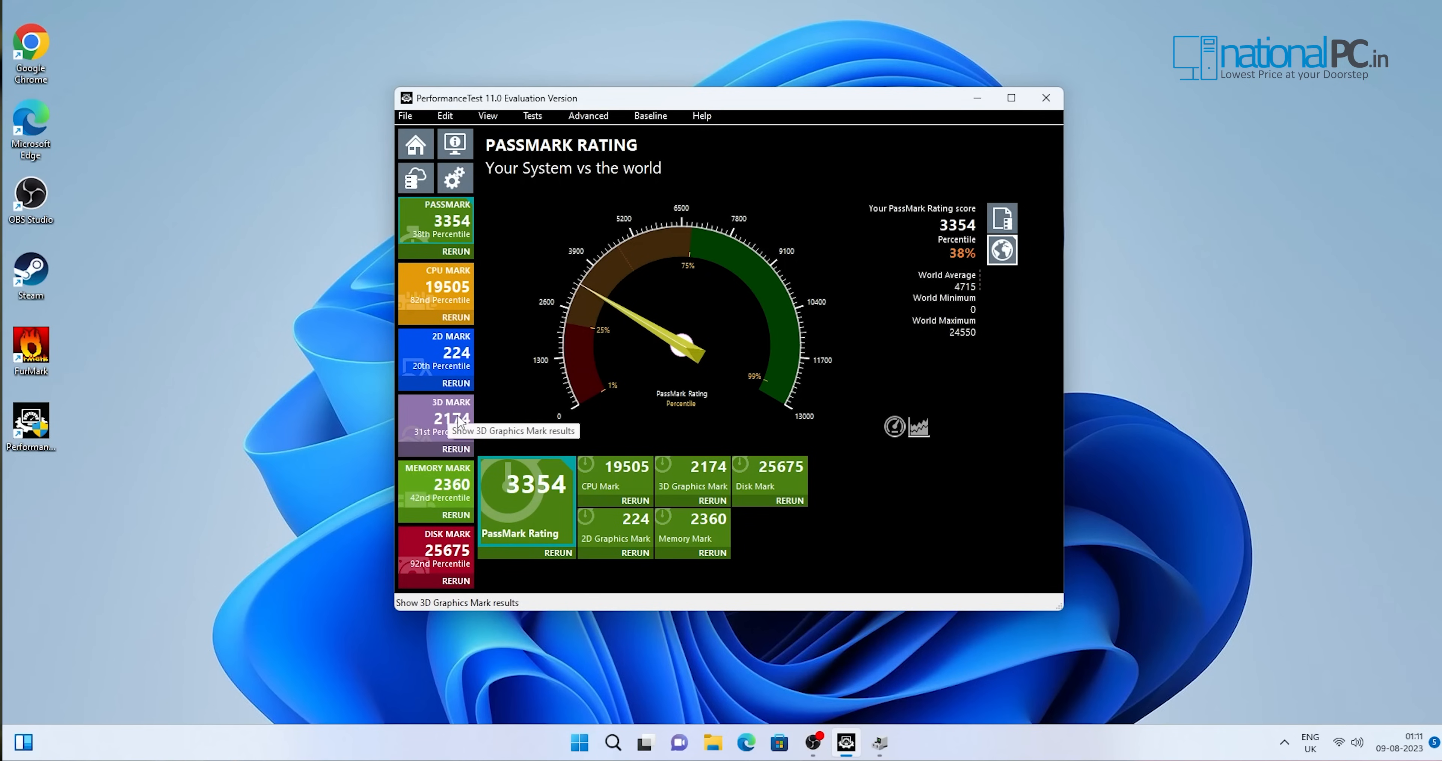
pyautogui.moveTo(794, 452)
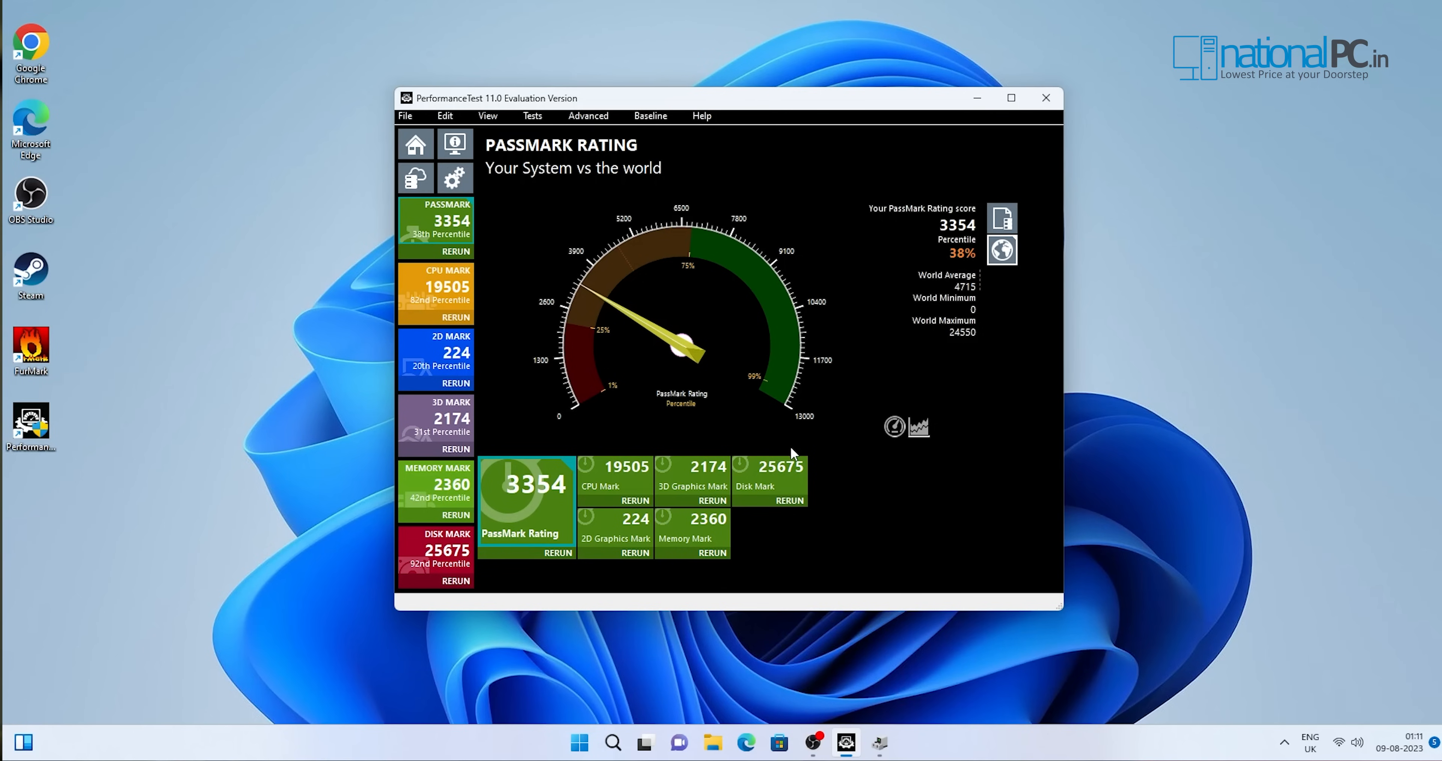
pyautogui.moveTo(449, 430)
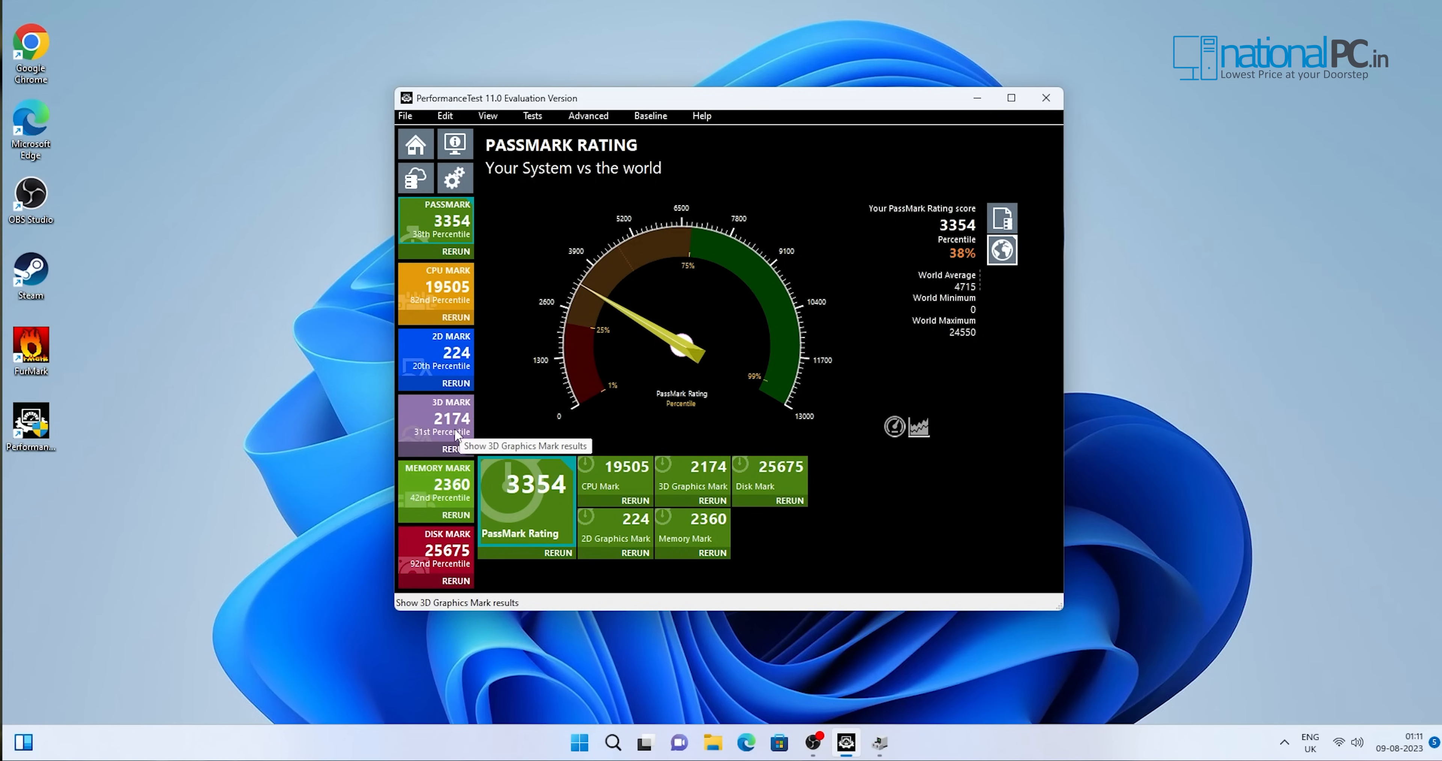
pyautogui.moveTo(453, 497)
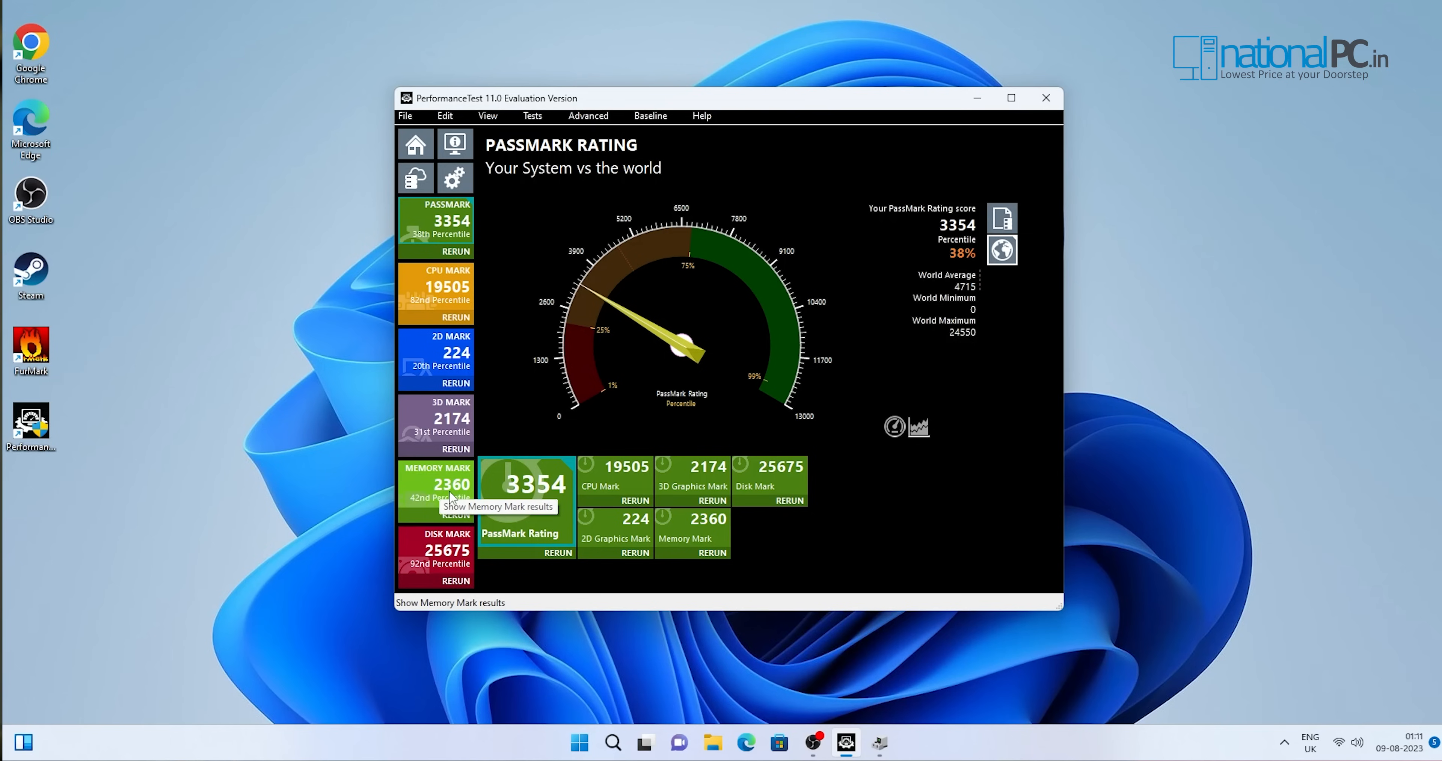
pyautogui.moveTo(810, 142)
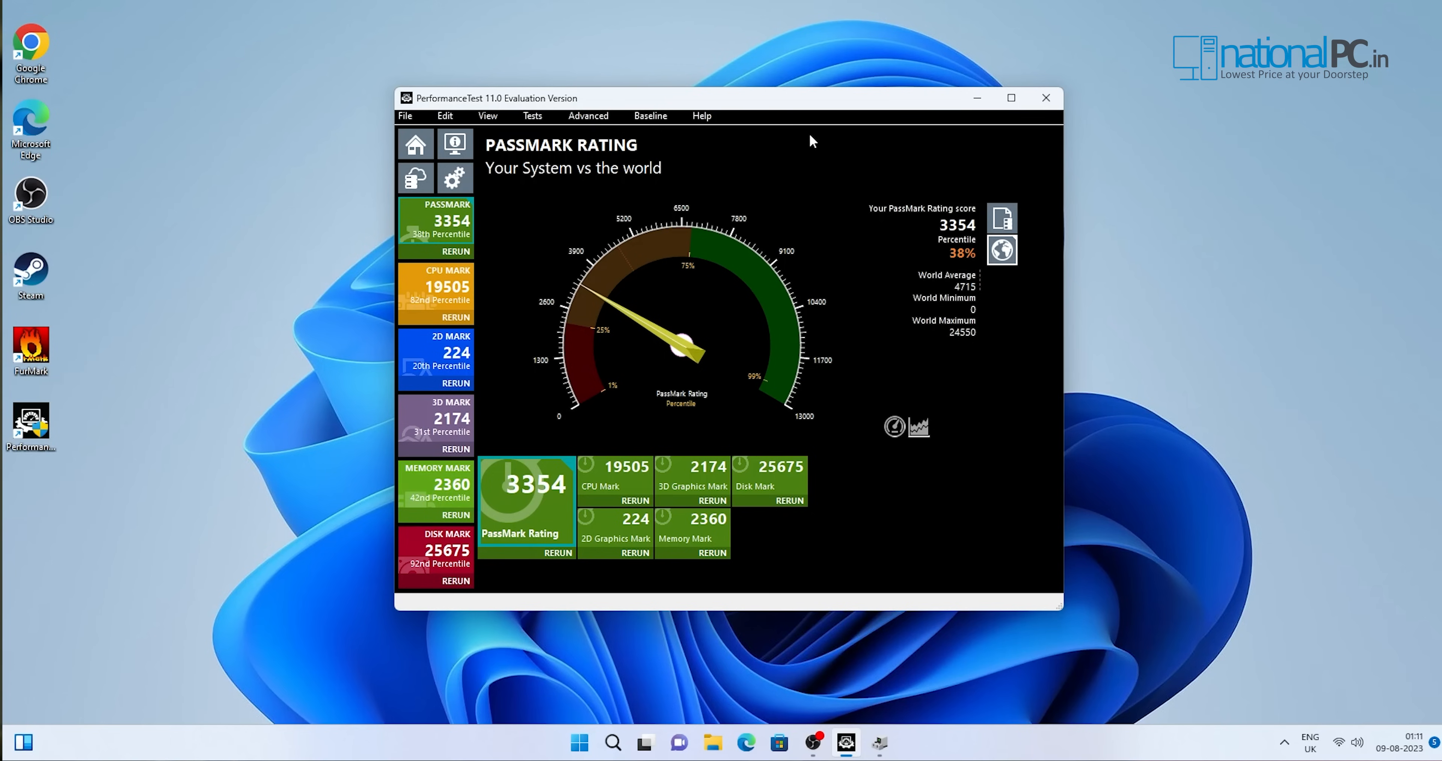